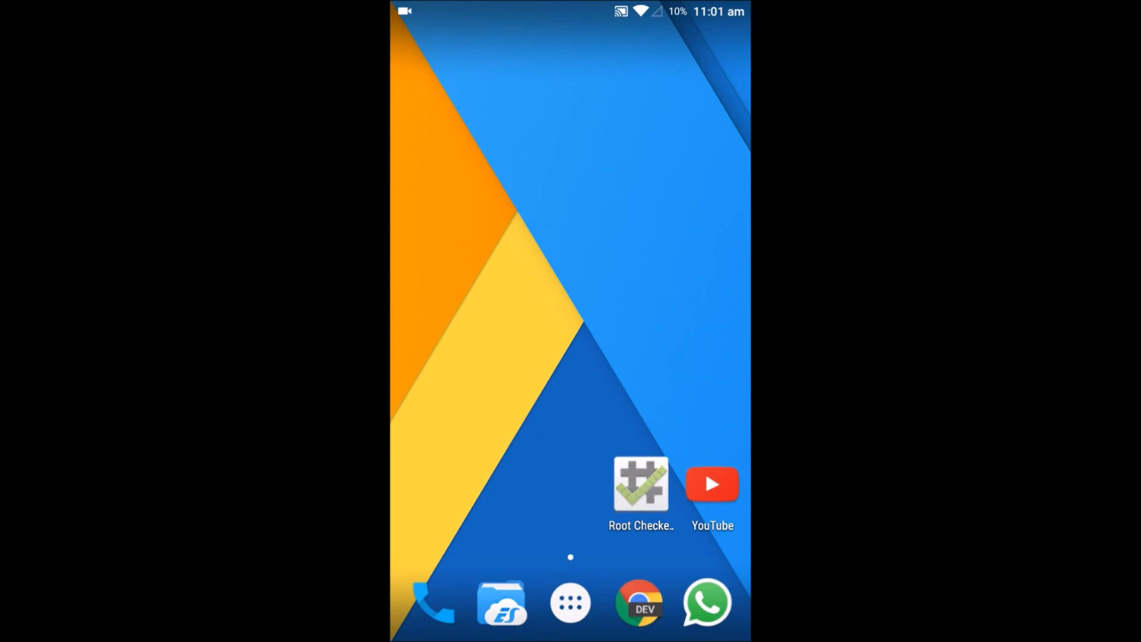
Launch Root Checker and agree to its disclaimer to reach the Lenovo A6000 root screen.
click(640, 484)
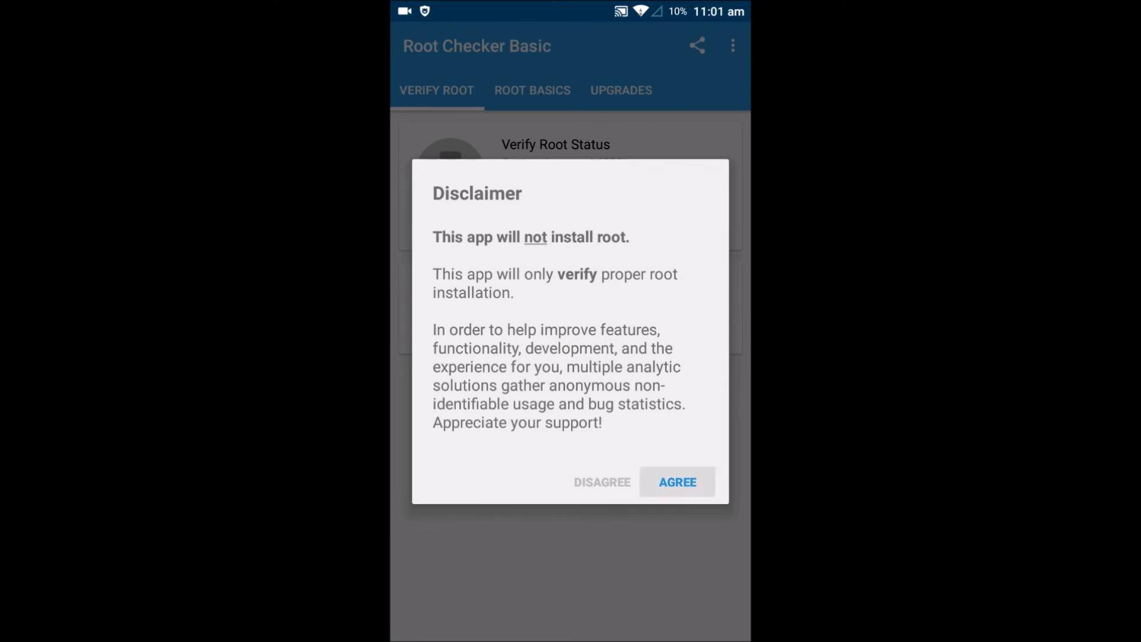
click(674, 482)
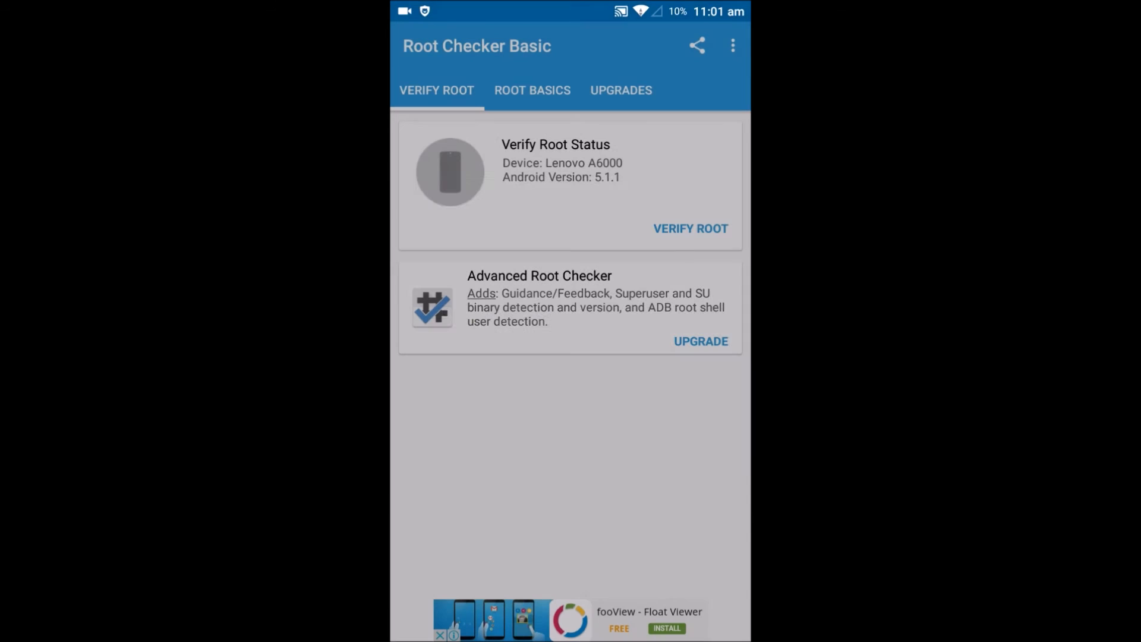
Run Verify Root and grant Root Checker superuser access.
click(688, 228)
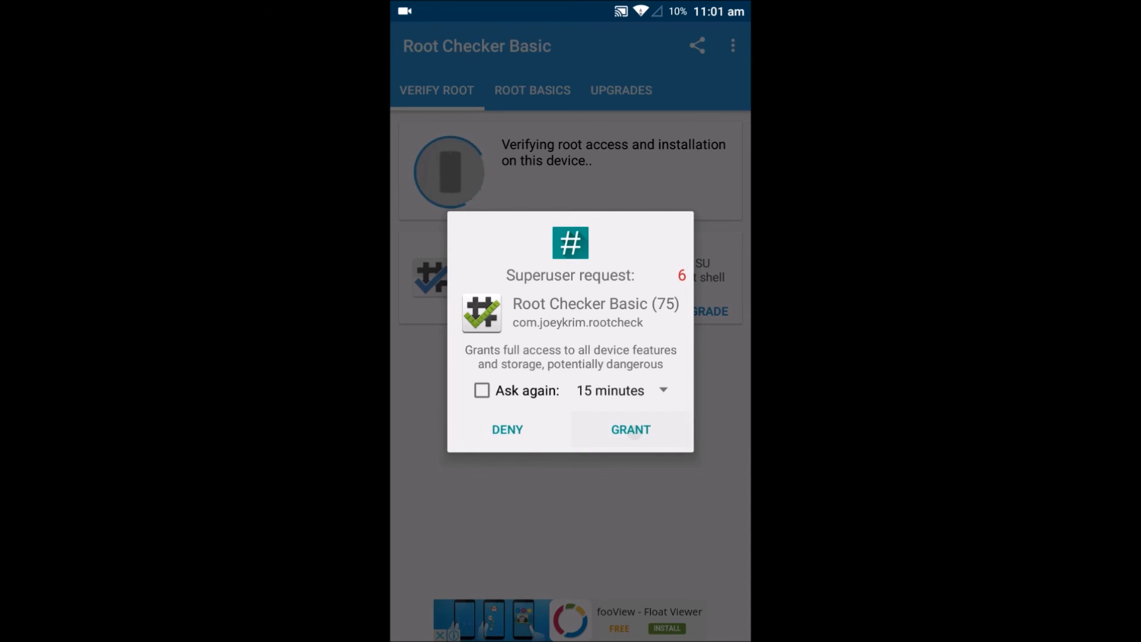
click(630, 429)
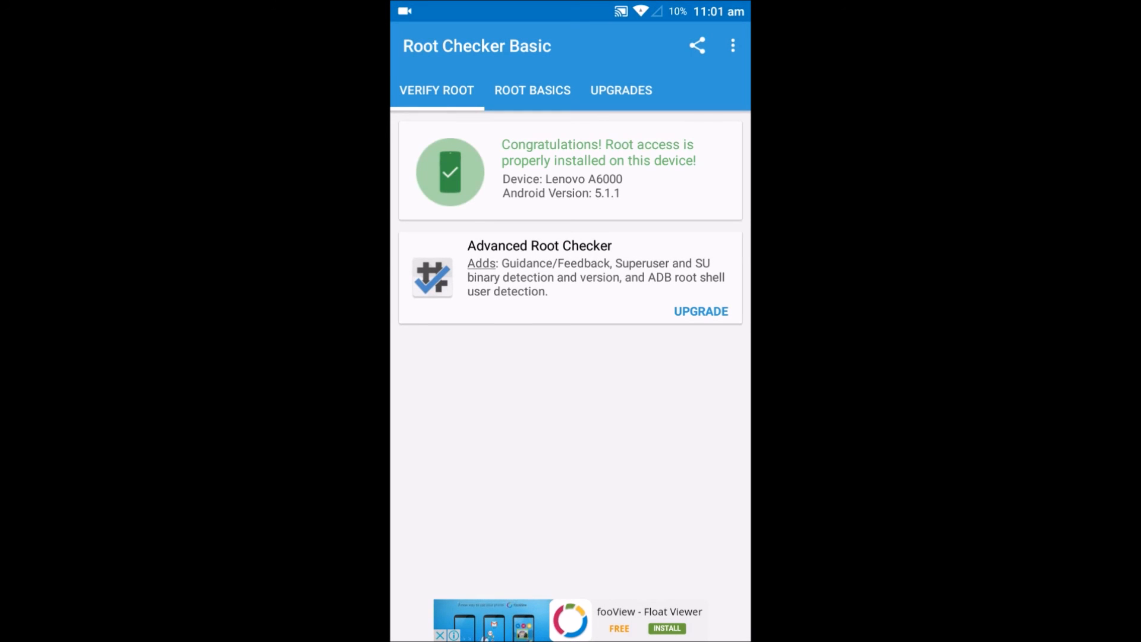